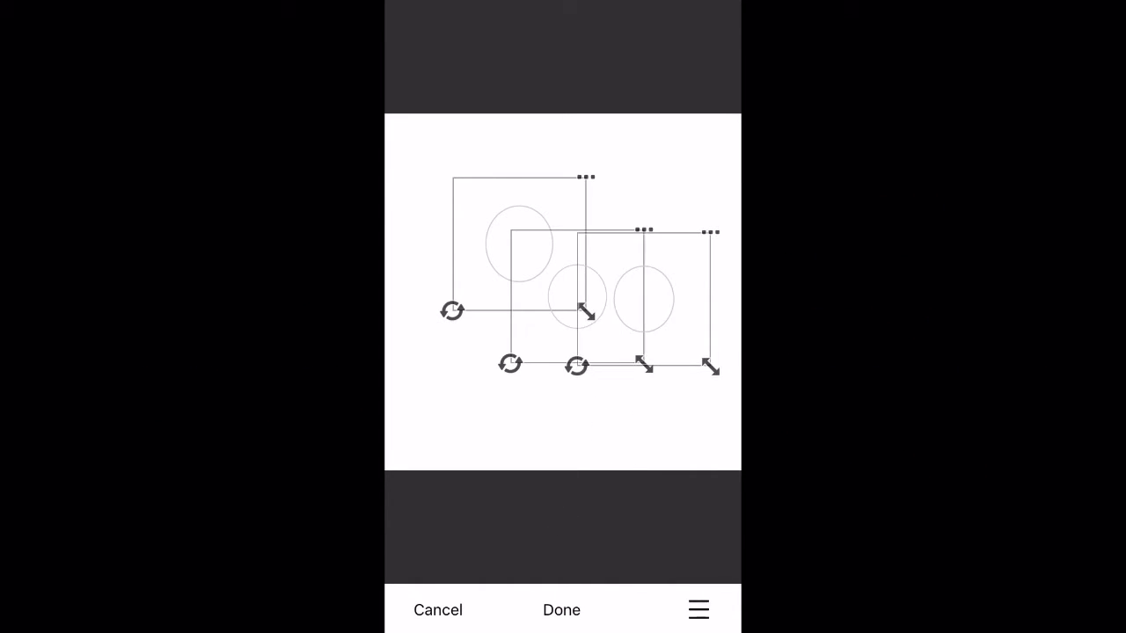
Confirm the two stacked oval guides and open the camera to photograph the paper sketch.
{"action": "left_click", "coordinate": [561, 609]}
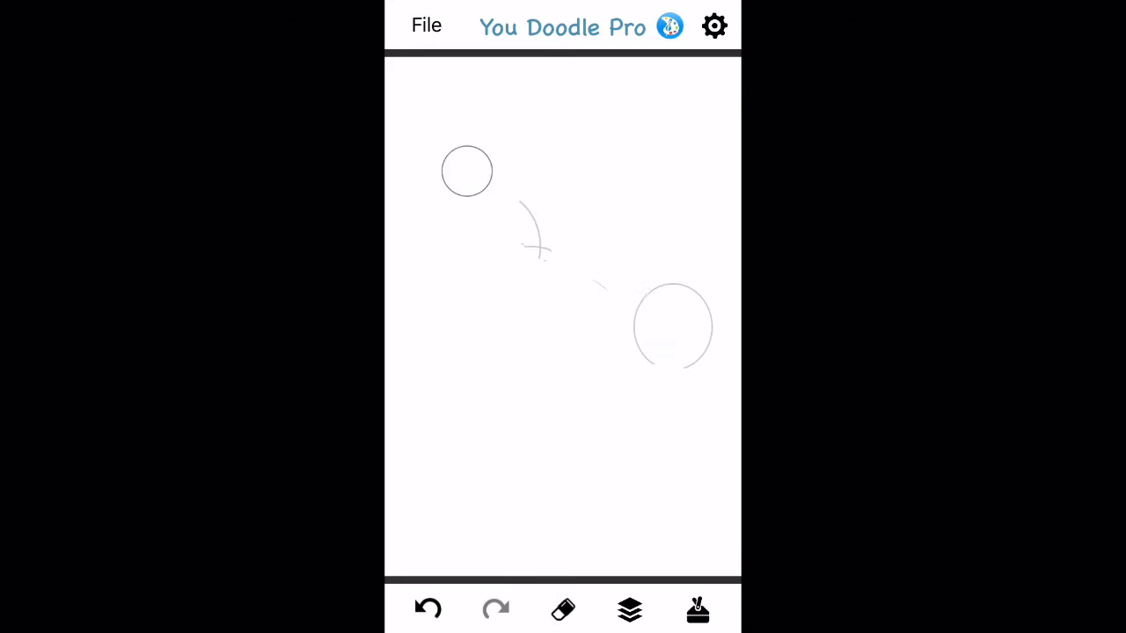
{"action": "left_click", "coordinate": [563, 609]}
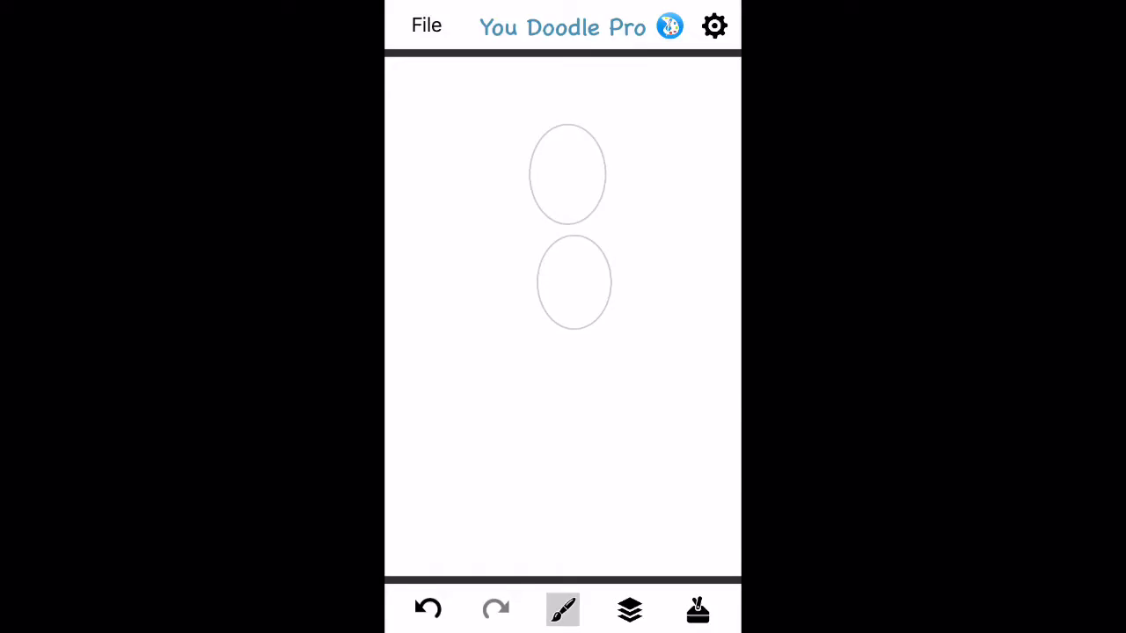
{"action": "left_click", "coordinate": [562, 609]}
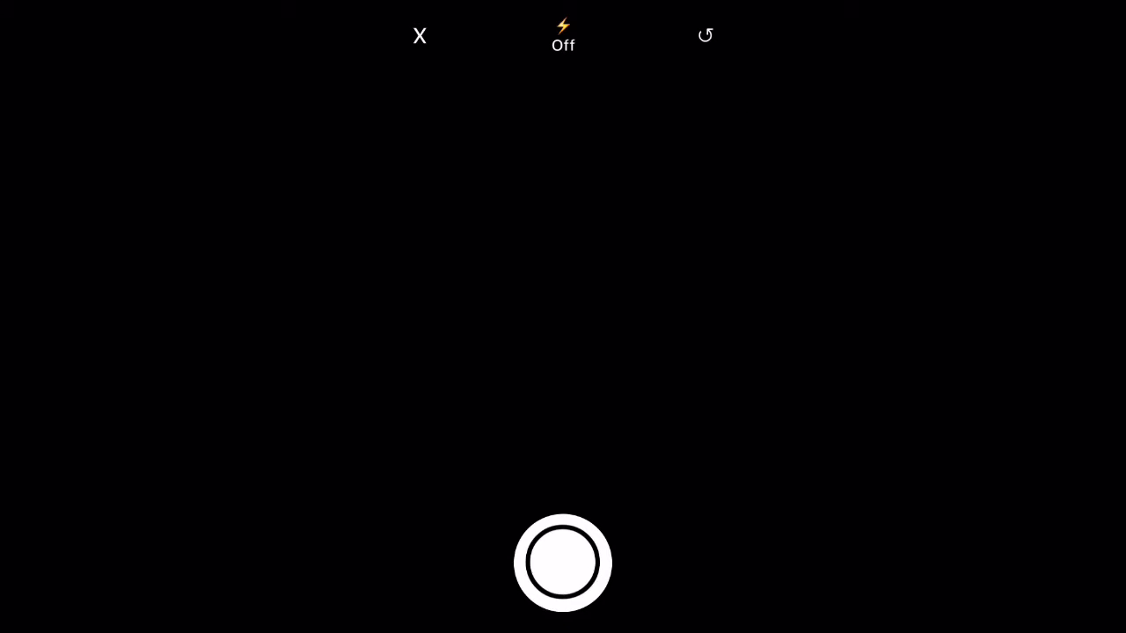
Photograph and keep the paper sketch, then confirm the eraser settings.
{"action": "left_click", "coordinate": [562, 563]}
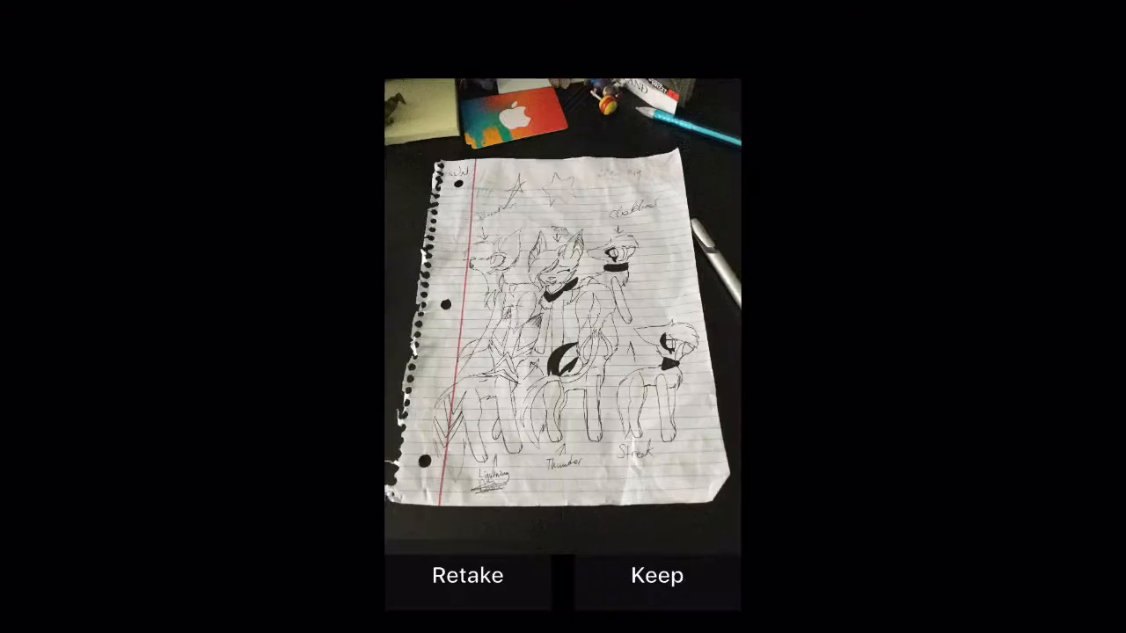
{"action": "left_click", "coordinate": [656, 575]}
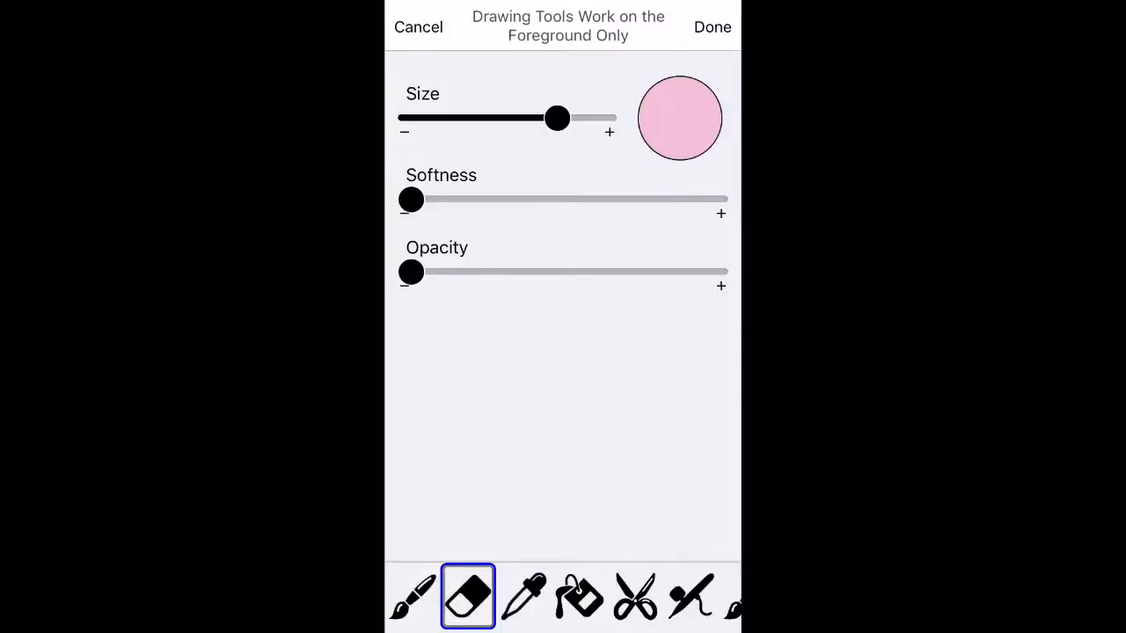
{"action": "left_click", "coordinate": [713, 26]}
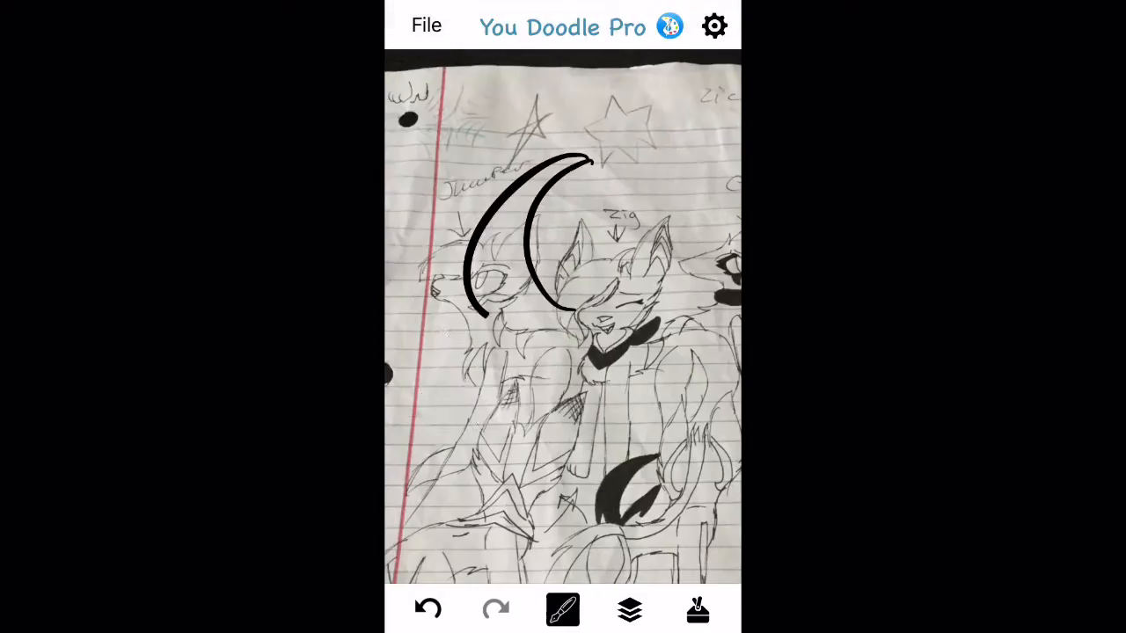
Set the brush options and confirm the resized oval guide.
{"action": "left_click", "coordinate": [562, 609]}
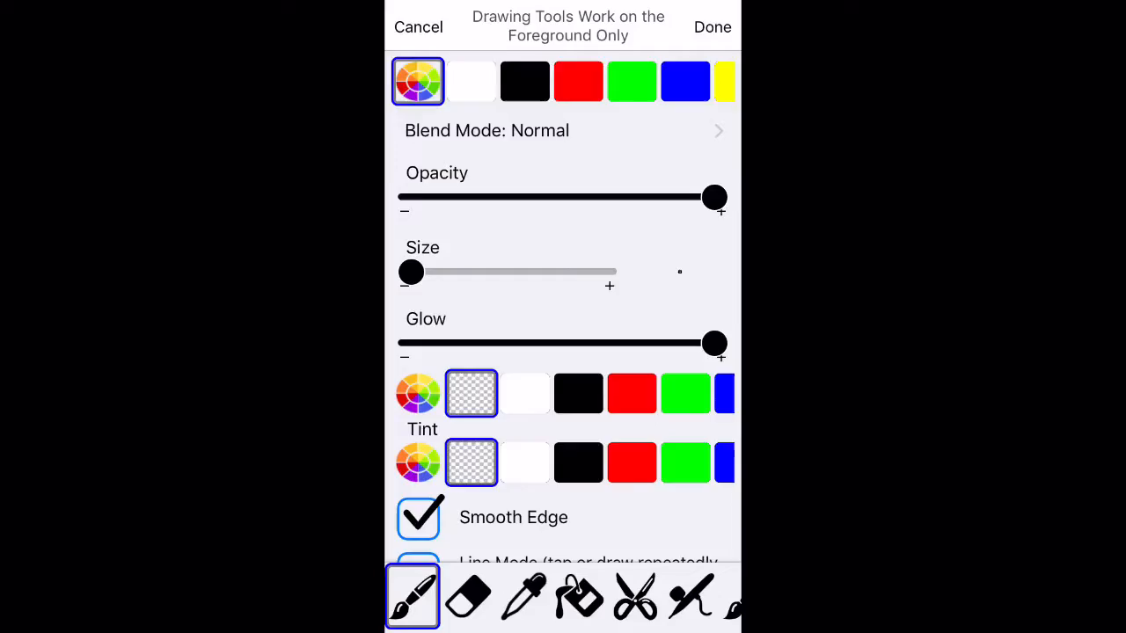
{"action": "left_click", "coordinate": [711, 26]}
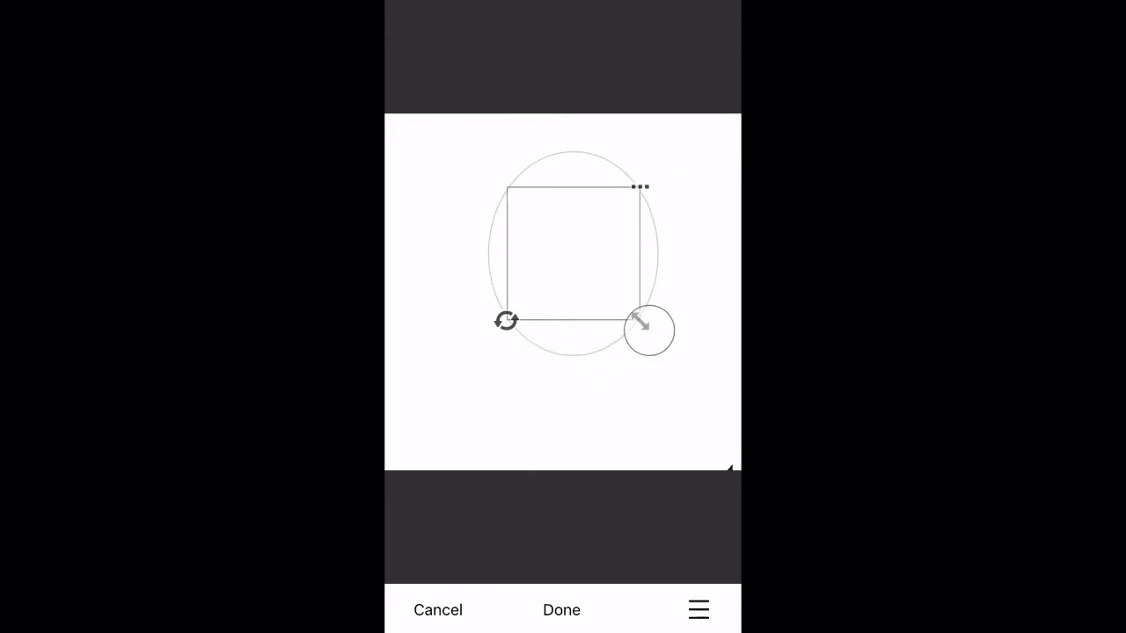
{"action": "left_click", "coordinate": [561, 609]}
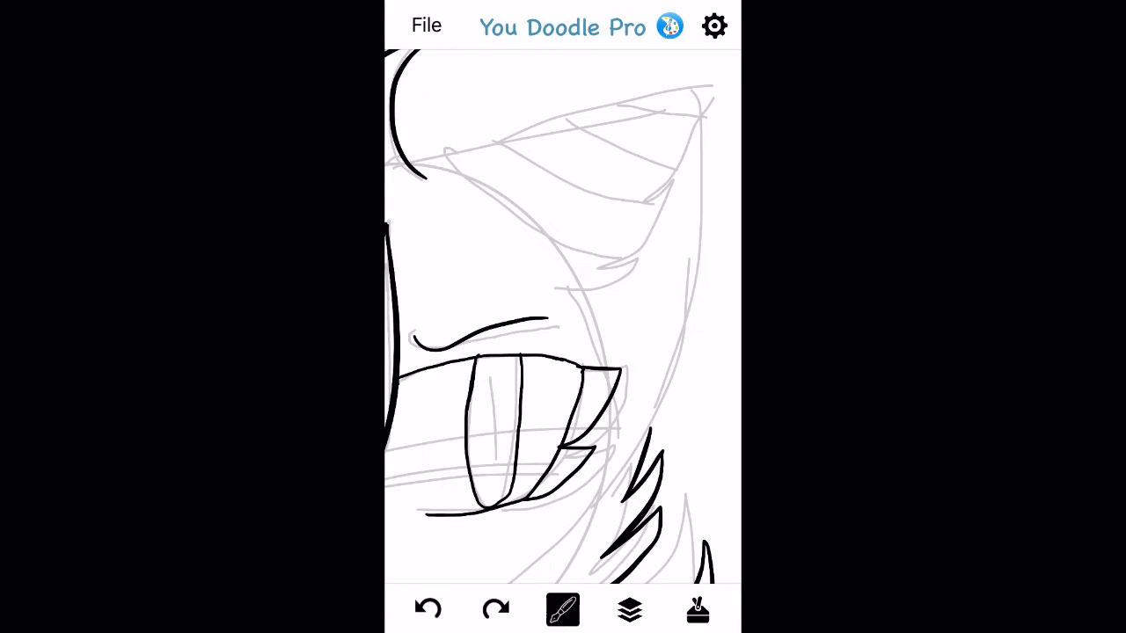
Ink a black line over the grey sketch of the cat's eye and face.
{"action": "left_click_drag", "start_coordinate": [423, 156], "coordinate": [664, 83]}
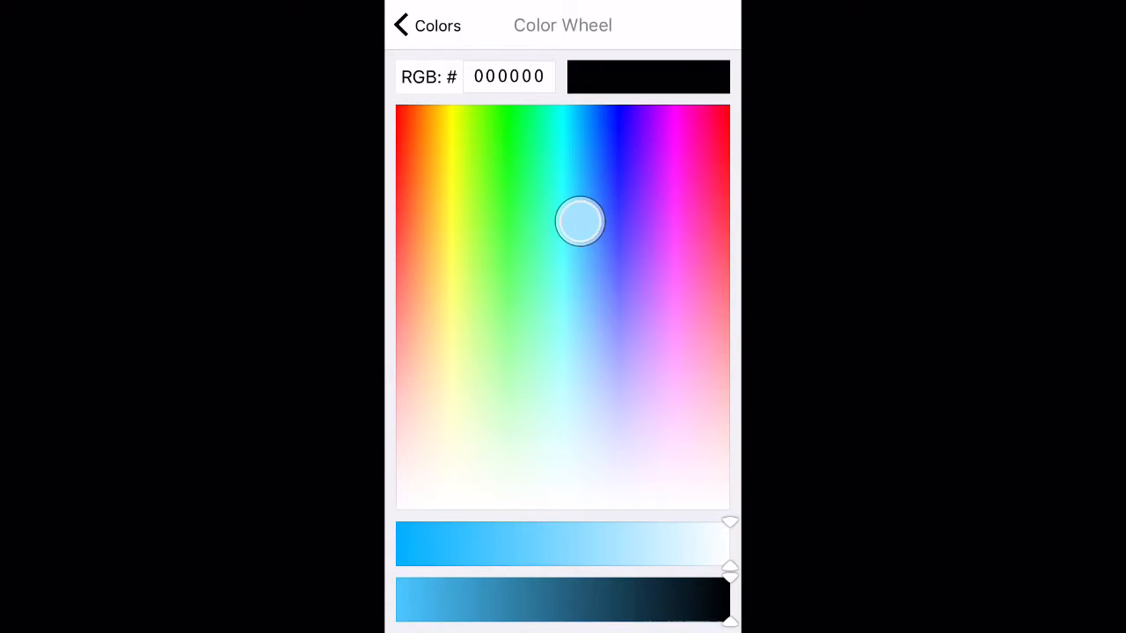
Pick a light blue, then choose cyan from the colour palette for filling the eye.
{"action": "left_click_drag", "start_coordinate": [580, 220], "coordinate": [573, 119]}
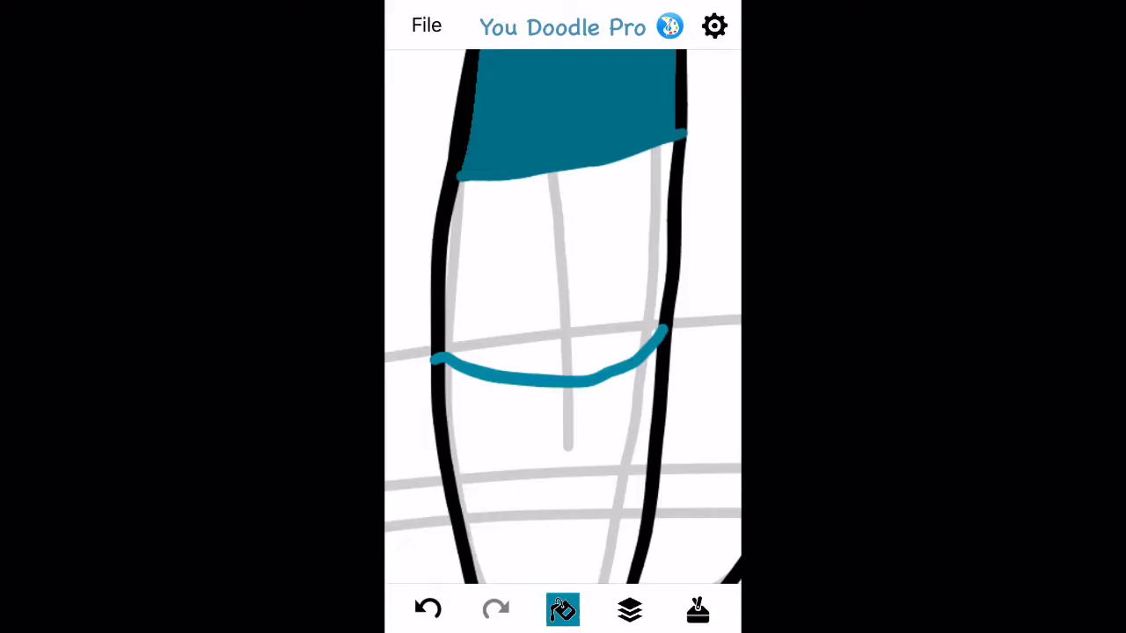
{"action": "left_click", "coordinate": [562, 609]}
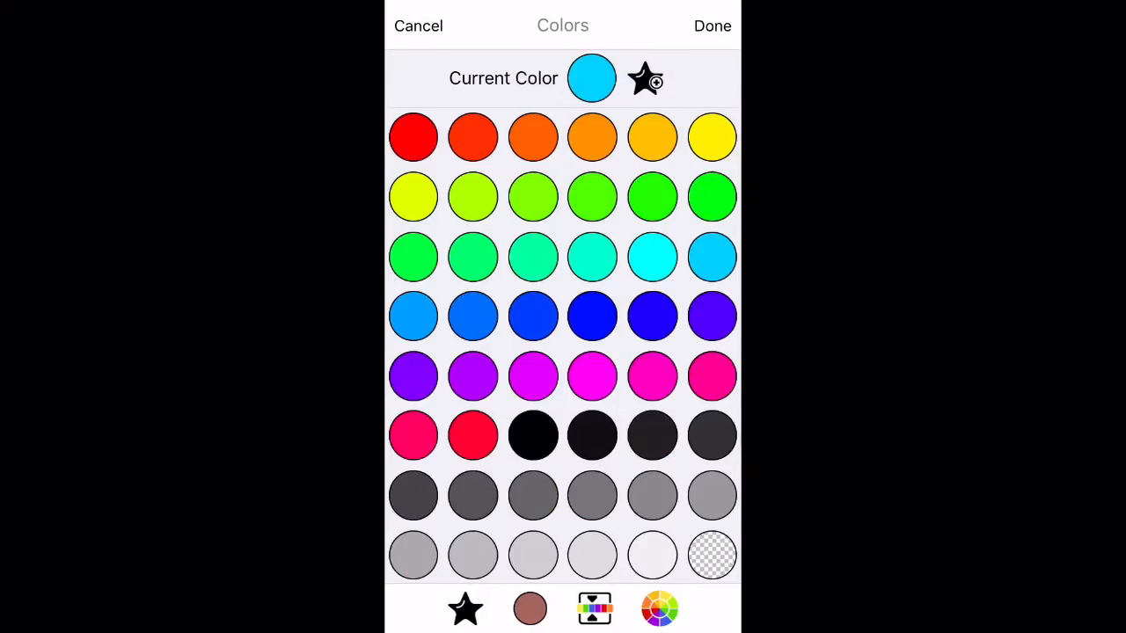
{"action": "left_click", "coordinate": [713, 26]}
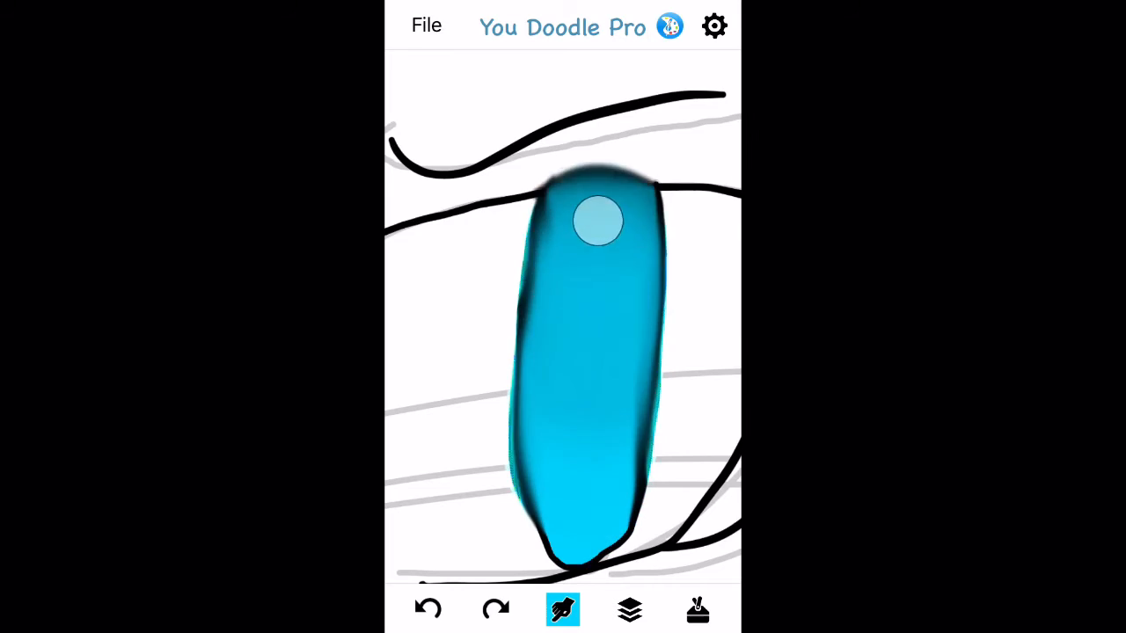
{"action": "left_click", "coordinate": [563, 610]}
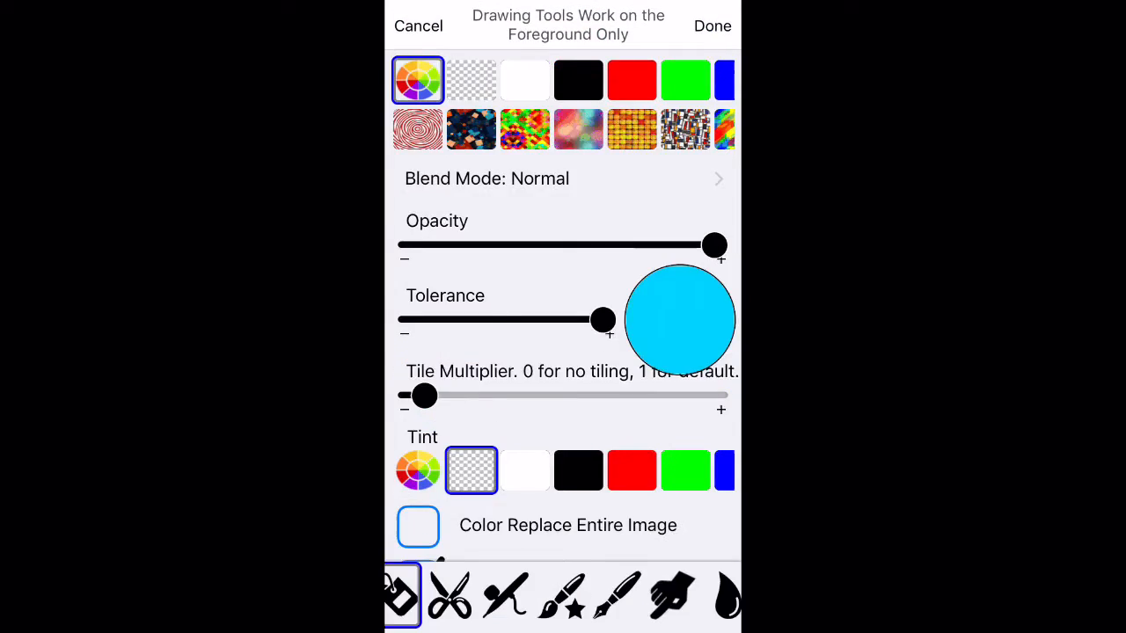
Fill the ear stripes with black and confirm the soft brush settings for final shading.
{"action": "left_click", "coordinate": [711, 25]}
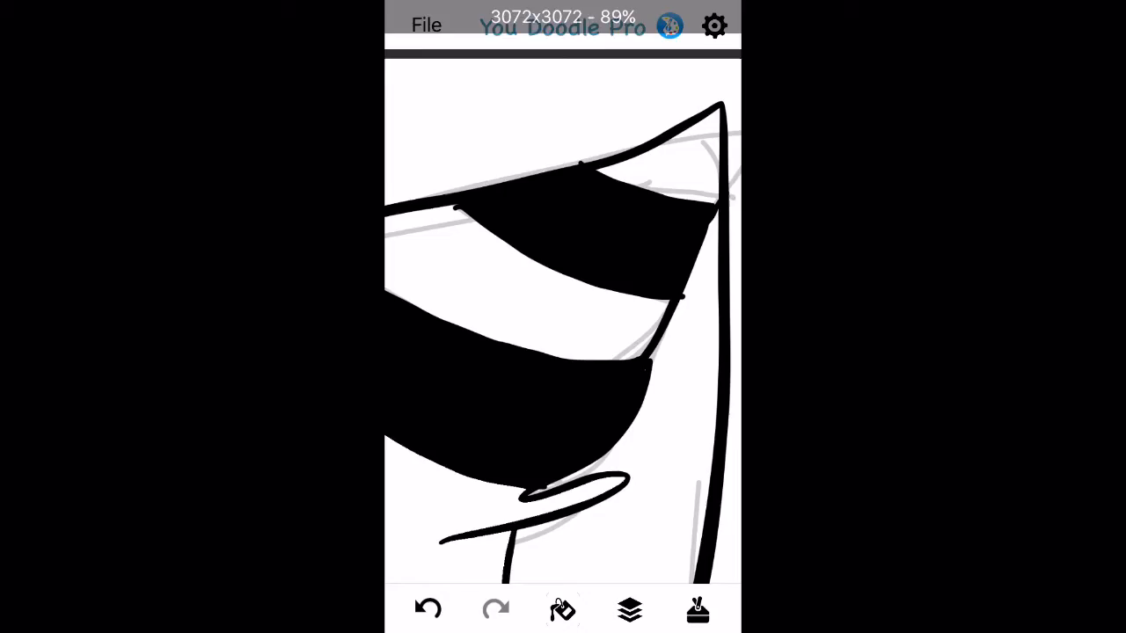
{"action": "left_click", "coordinate": [563, 608]}
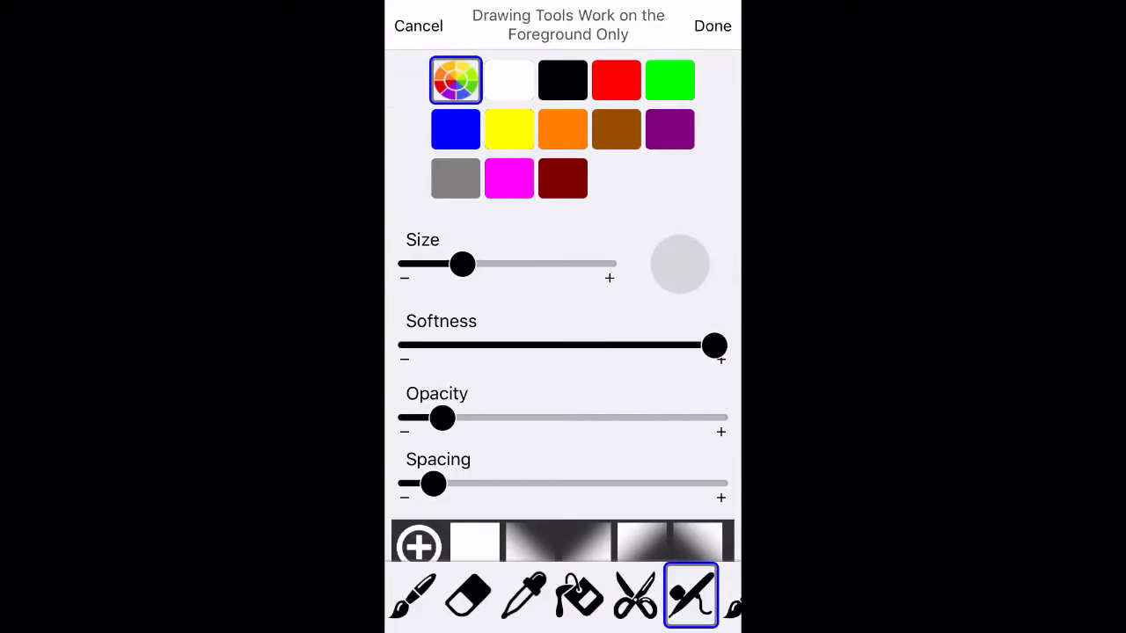
{"action": "left_click", "coordinate": [712, 25]}
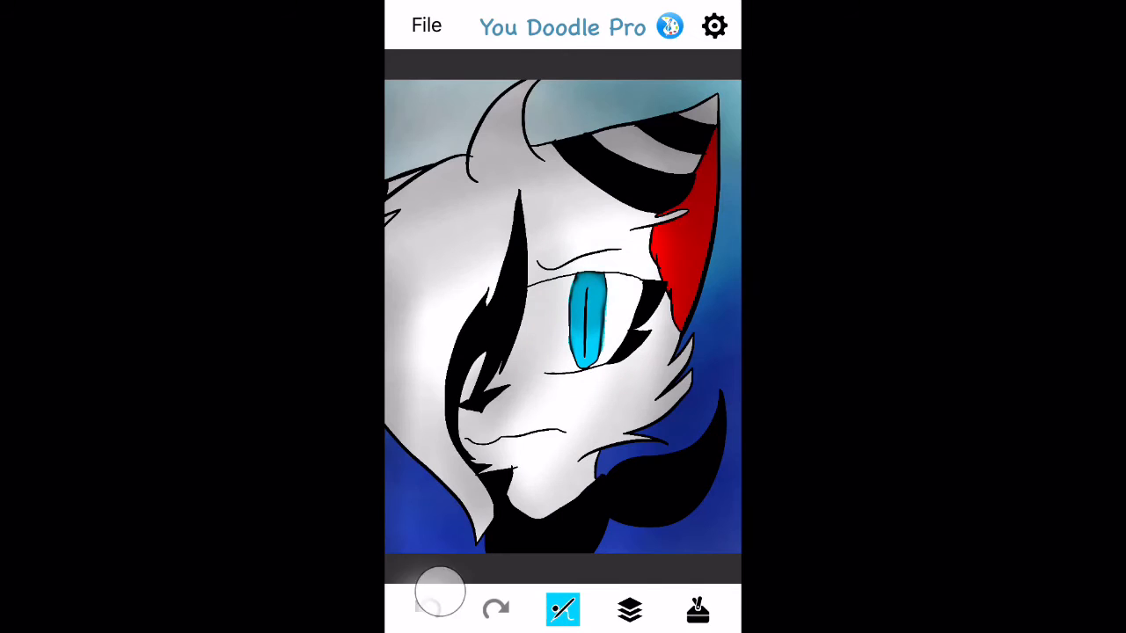